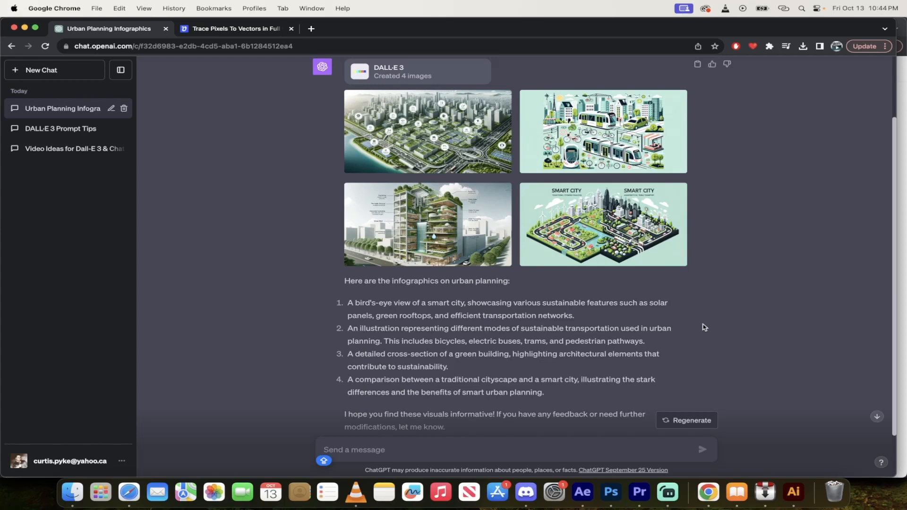
pyautogui.moveTo(431, 78)
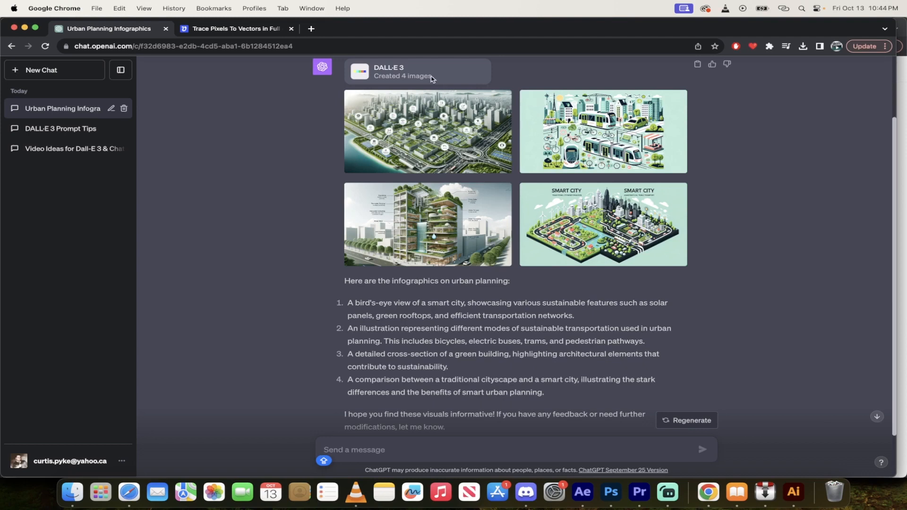
pyautogui.moveTo(442, 454)
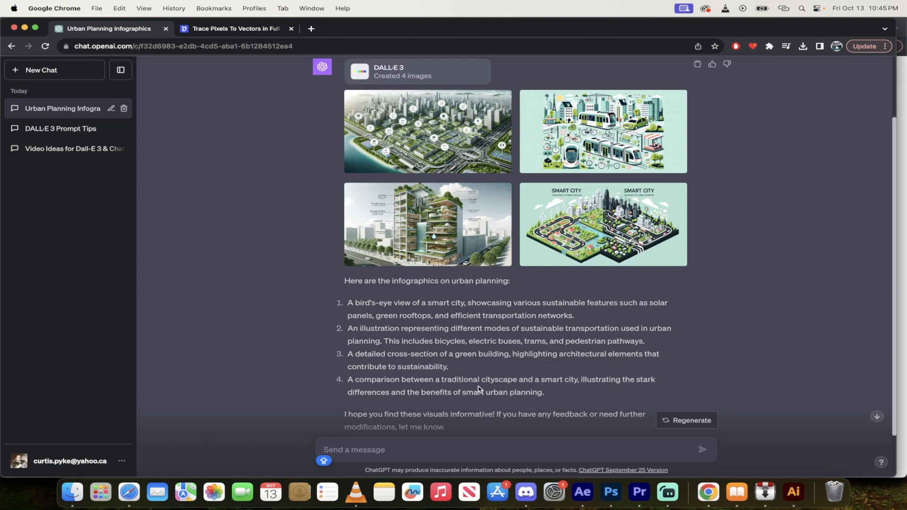
pyautogui.moveTo(466, 342)
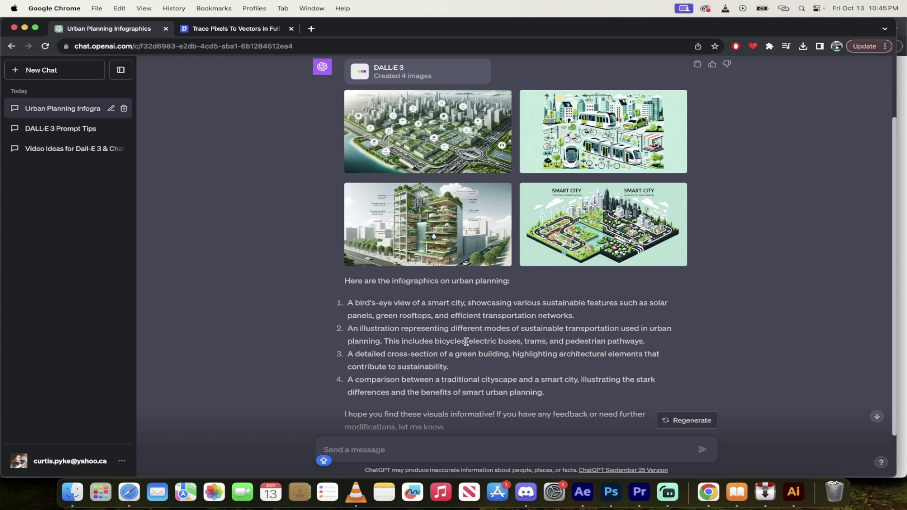
# Copy the original urban planning infographic prompt from the earlier conversation.
pyautogui.scroll(3)
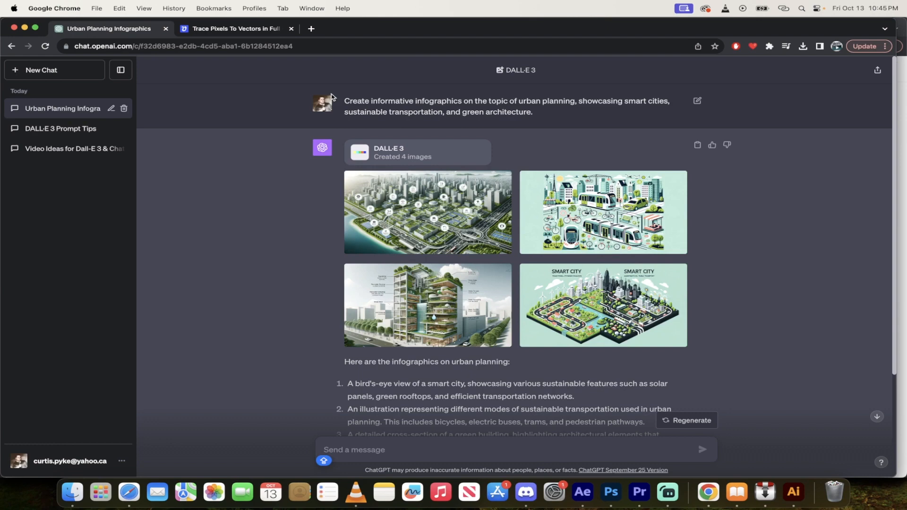
pyautogui.rightClick(506, 106)
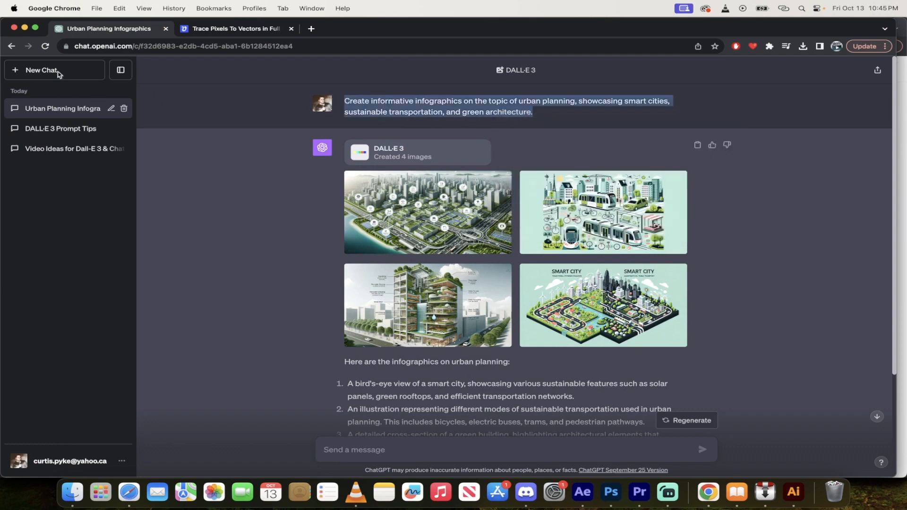
# Start a new GPT-4 chat and paste the 'Create informative infographics on the topic of urban planning...' prompt.
pyautogui.click(41, 70)
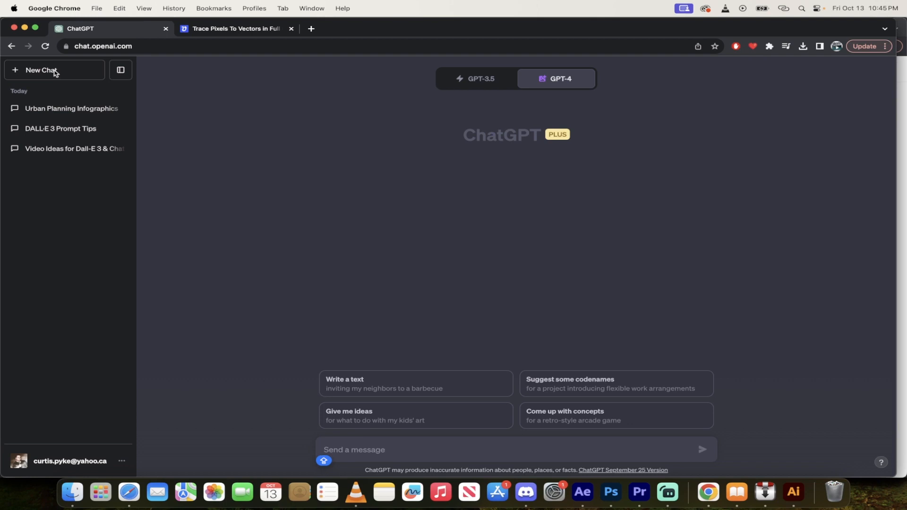
pyautogui.click(556, 79)
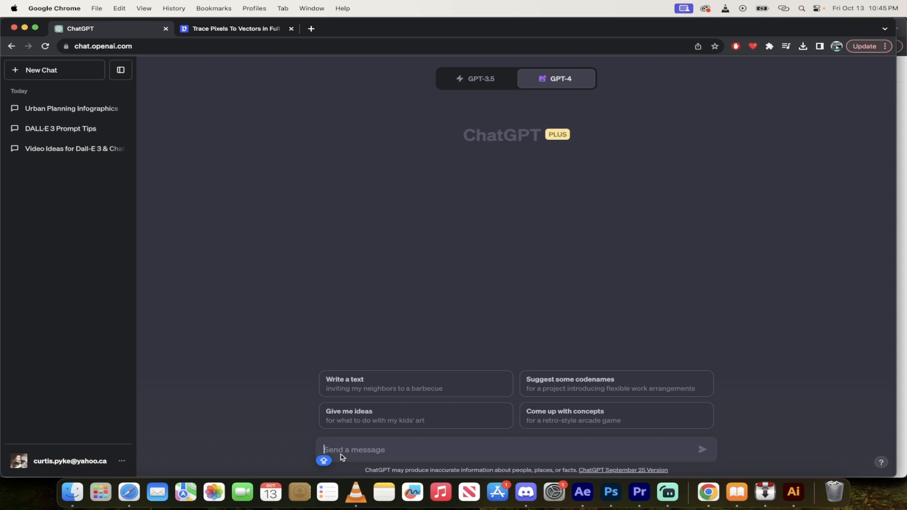
pyautogui.moveTo(347, 447)
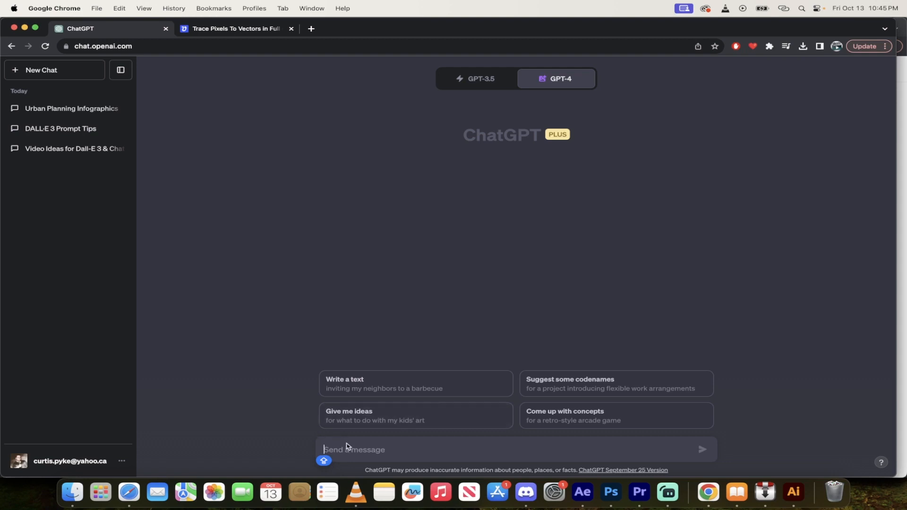
pyautogui.moveTo(370, 455)
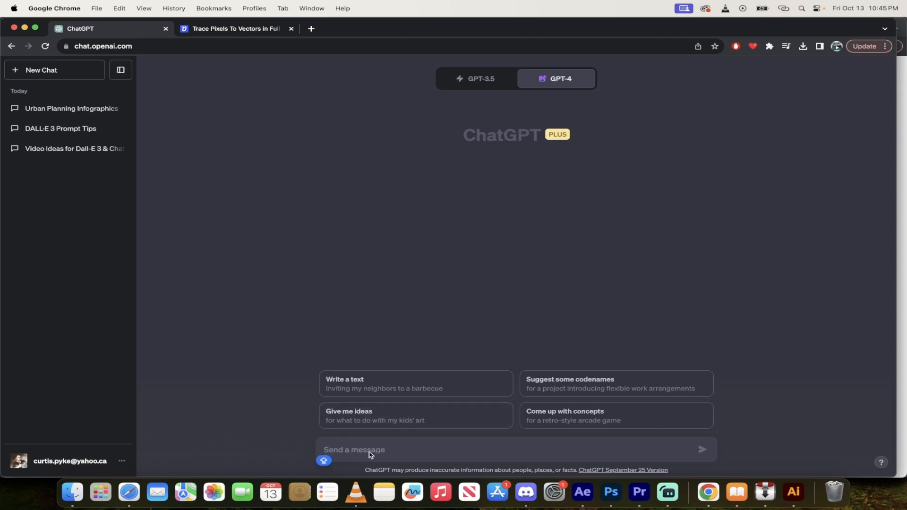
pyautogui.write('Create informative infographics on the topic of urban planning, showcasing smart cities, sustainable transportation, and green architecture.')
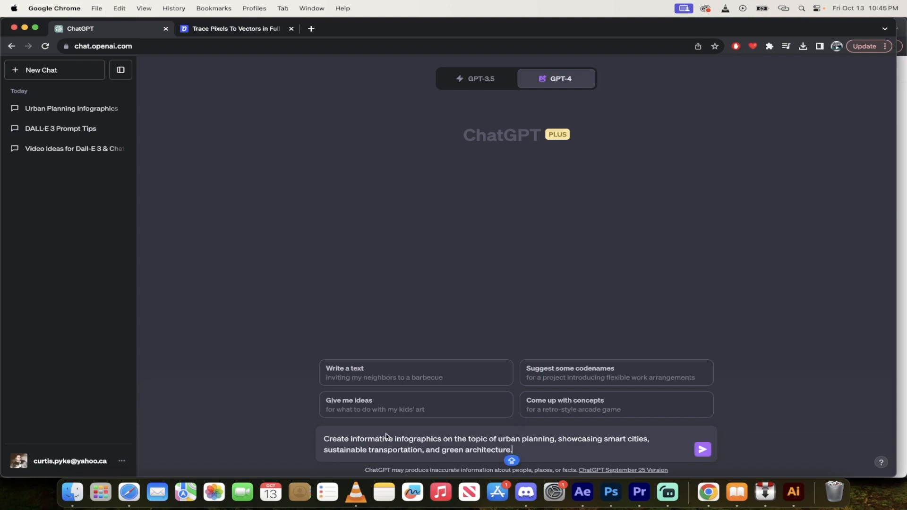
pyautogui.click(558, 78)
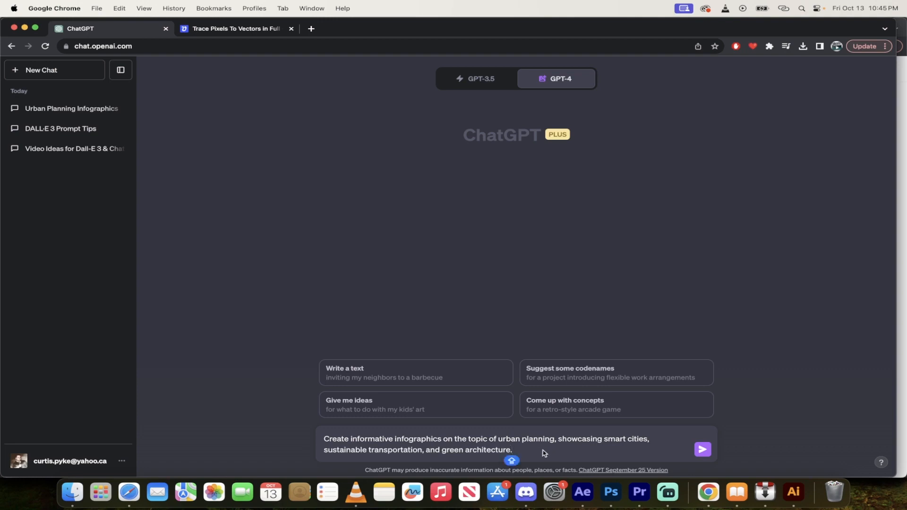
# Send the prompt so DALL·E 3 generates four urban planning infographics.
pyautogui.click(702, 450)
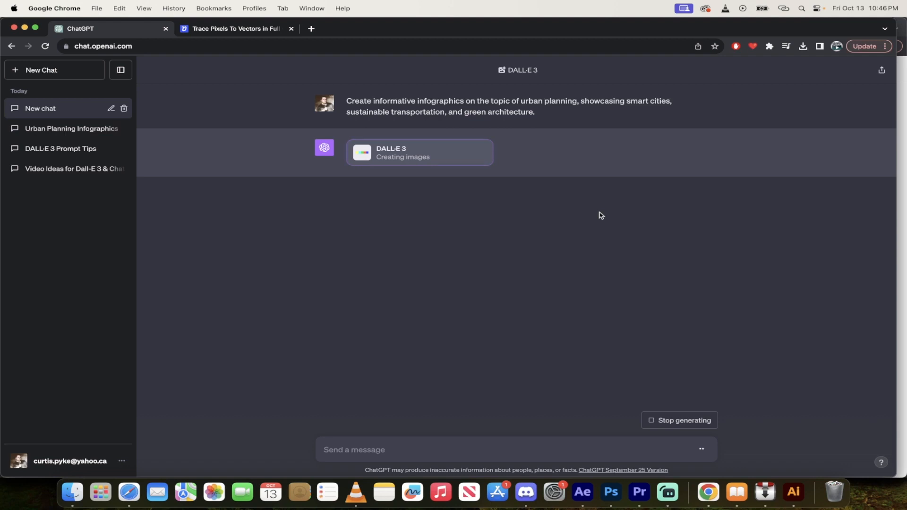
pyautogui.moveTo(444, 158)
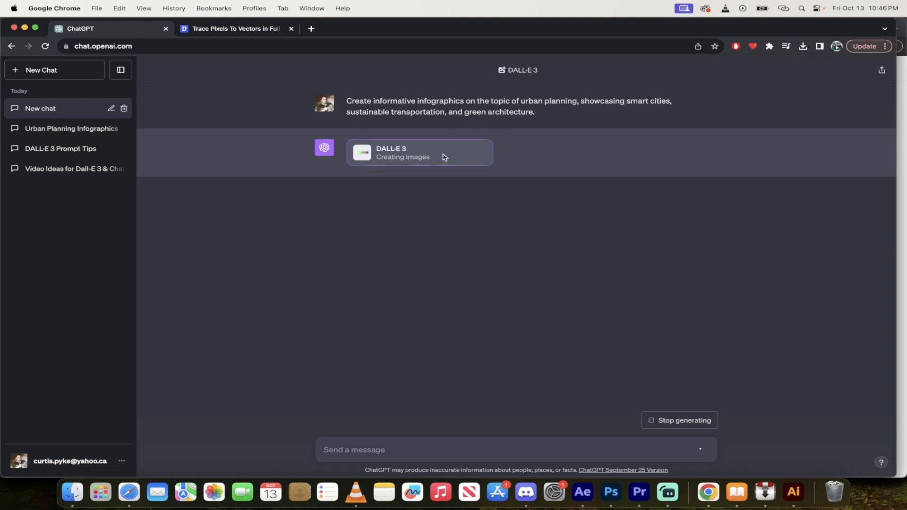
pyautogui.moveTo(424, 228)
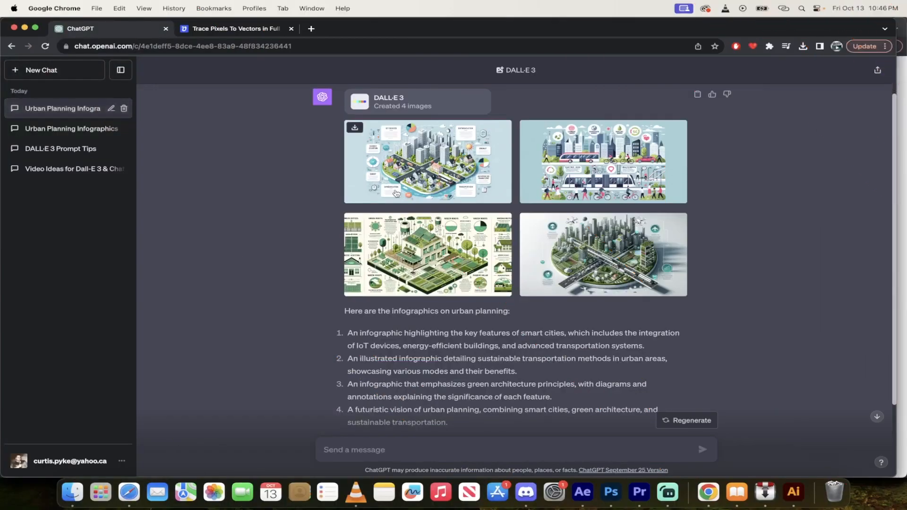
pyautogui.moveTo(452, 178)
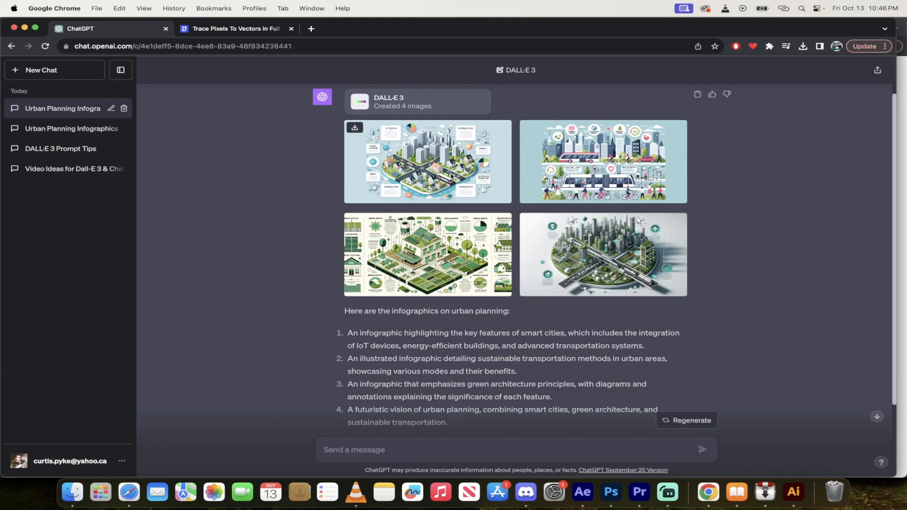
# View the four infographics full size — smart city, transportation, green architecture, futuristic city — ending on green architecture.
pyautogui.click(427, 161)
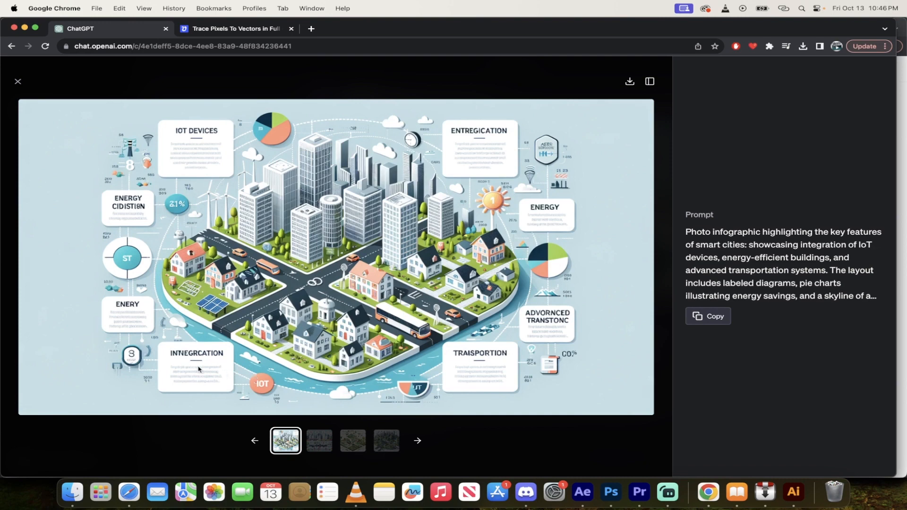
pyautogui.moveTo(457, 159)
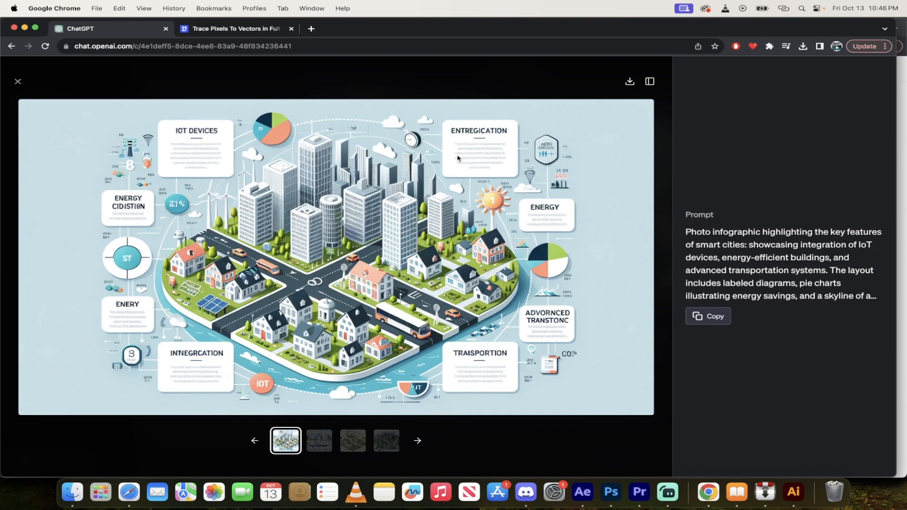
pyautogui.moveTo(489, 184)
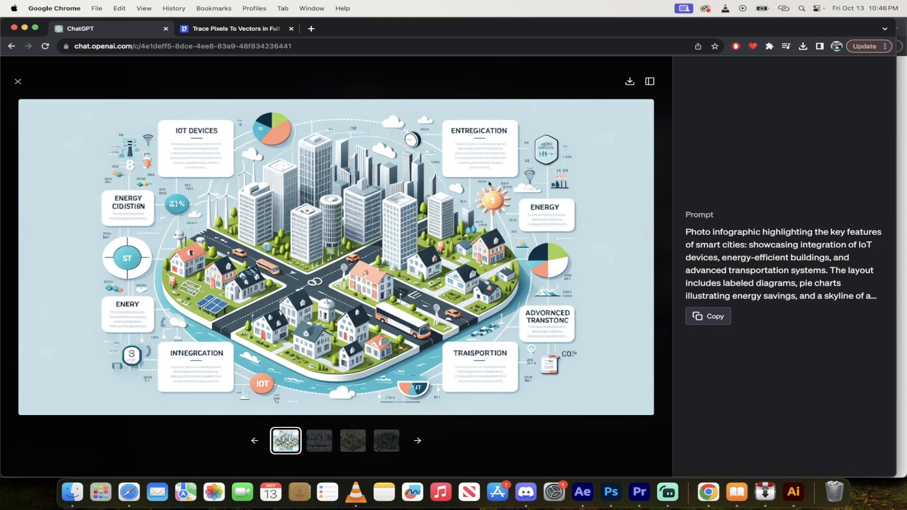
pyautogui.moveTo(302, 444)
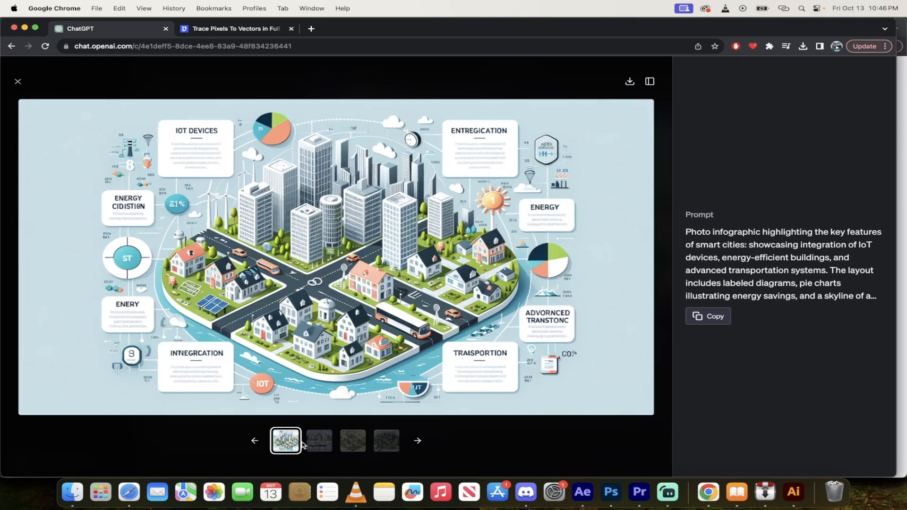
pyautogui.click(318, 440)
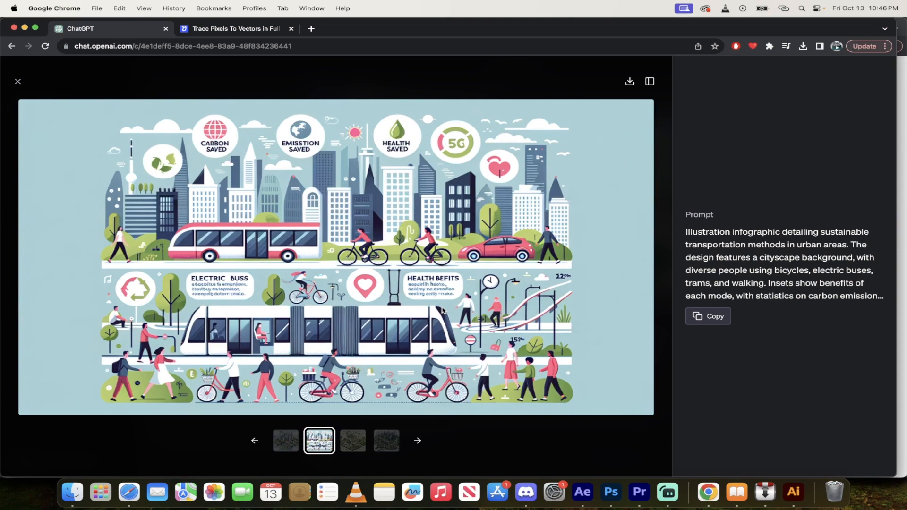
pyautogui.click(353, 442)
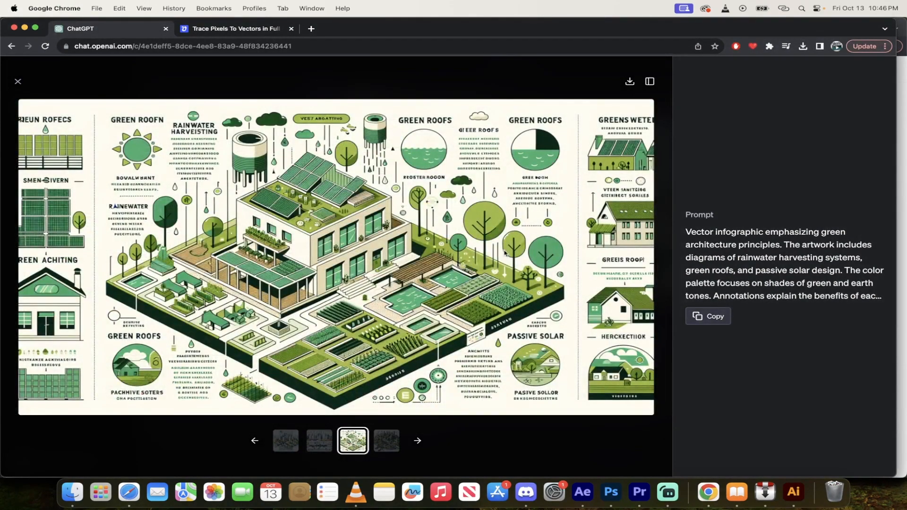
pyautogui.click(386, 440)
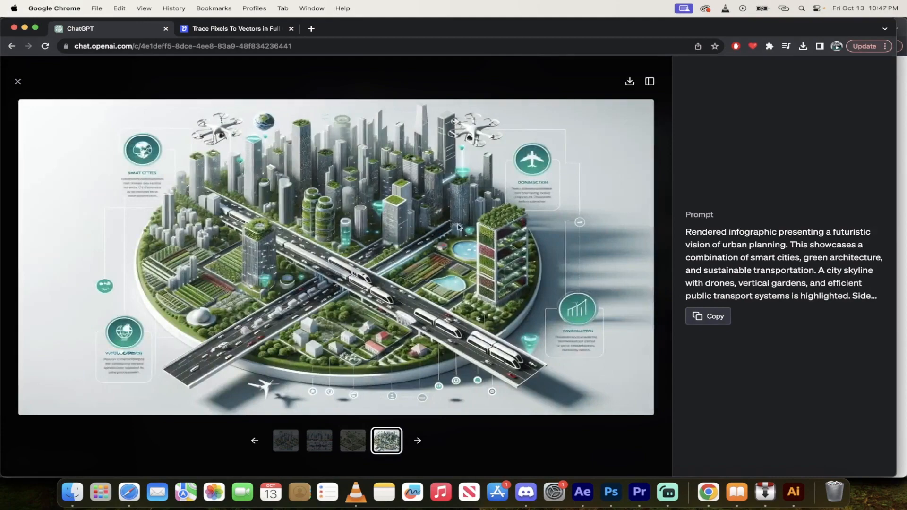
pyautogui.moveTo(387, 382)
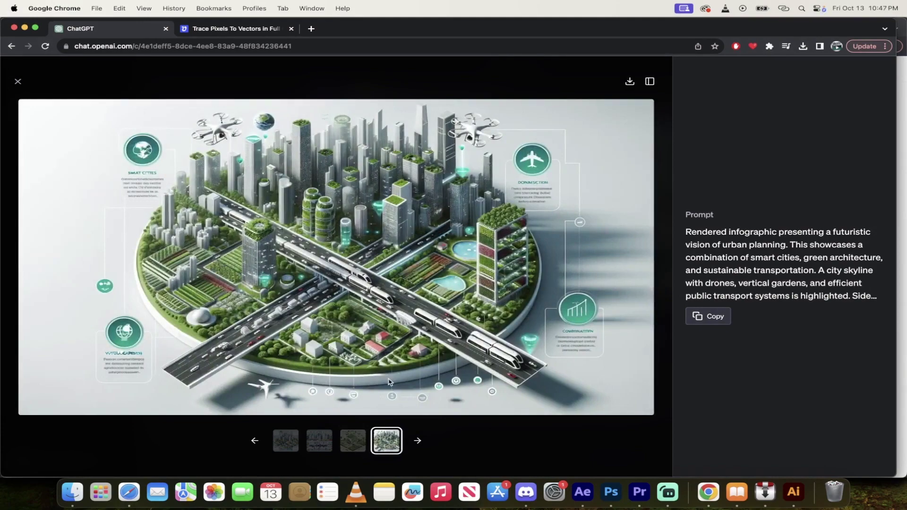
pyautogui.moveTo(289, 417)
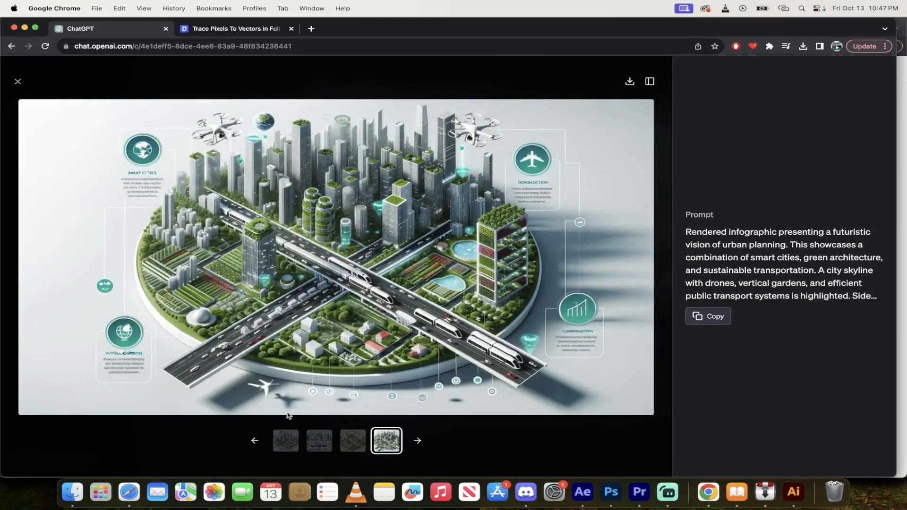
pyautogui.click(318, 440)
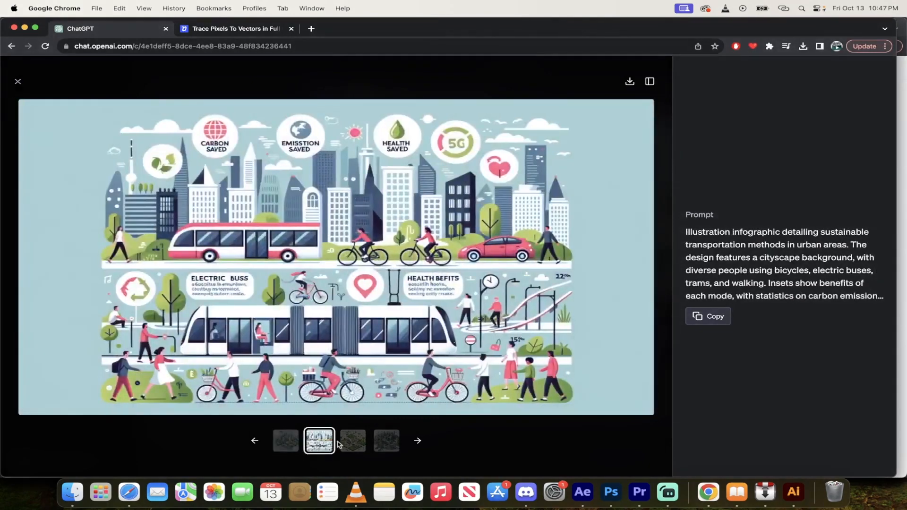
pyautogui.click(352, 441)
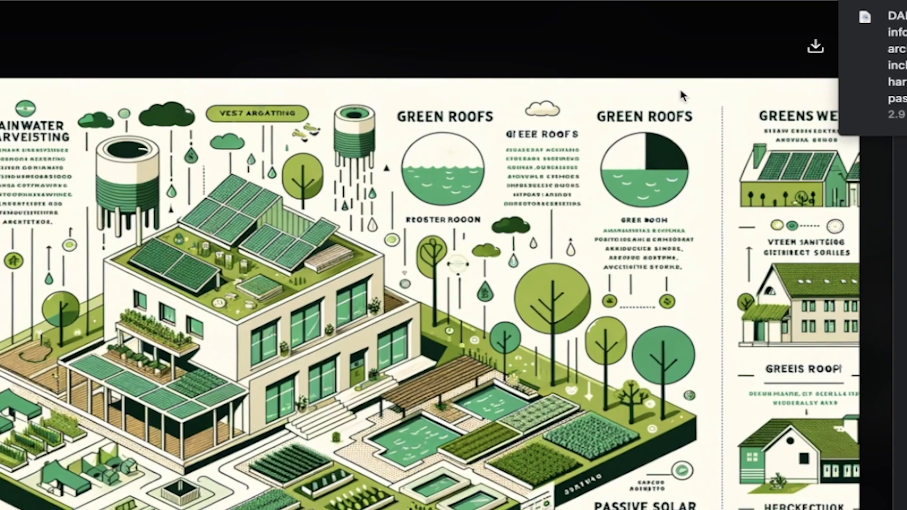
pyautogui.moveTo(703, 26)
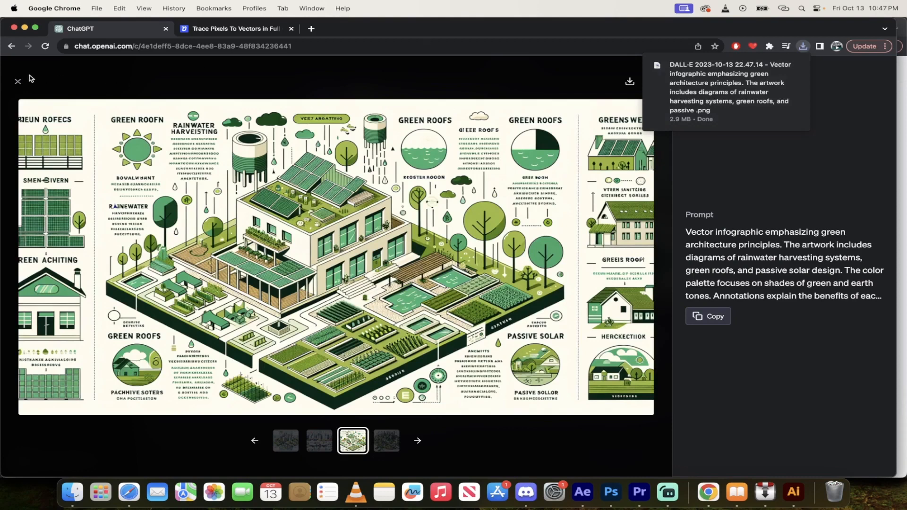
# Close the full-size image viewer to return to the chat descriptions.
pyautogui.click(17, 81)
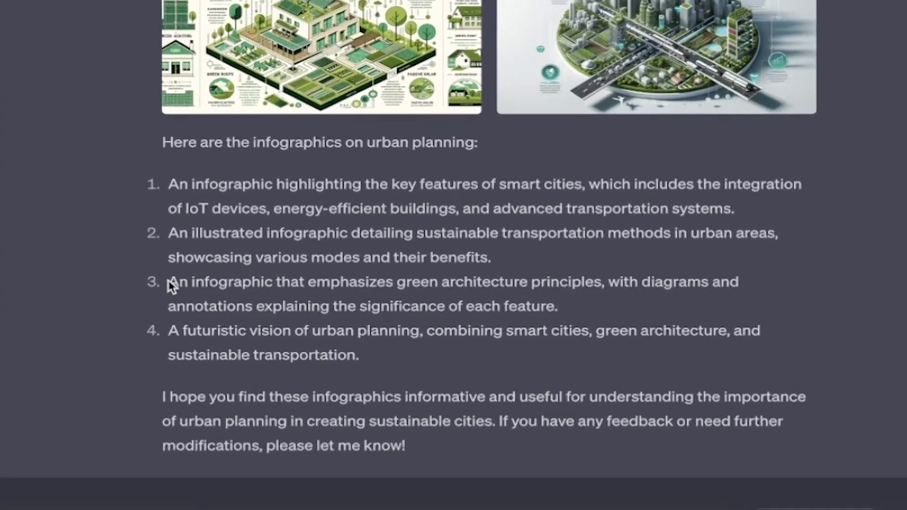
# Show Chrome's recent downloads list confirming the green architecture PNG finished.
pyautogui.click(803, 46)
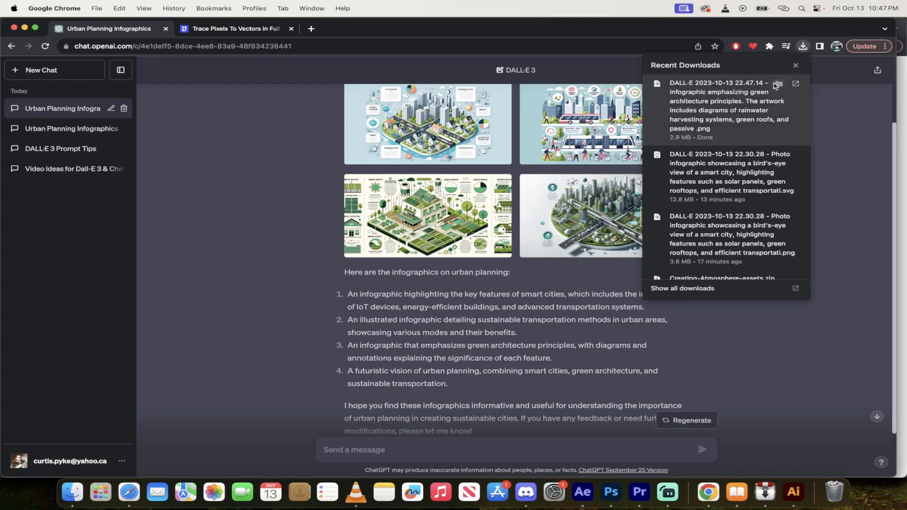
pyautogui.moveTo(778, 86)
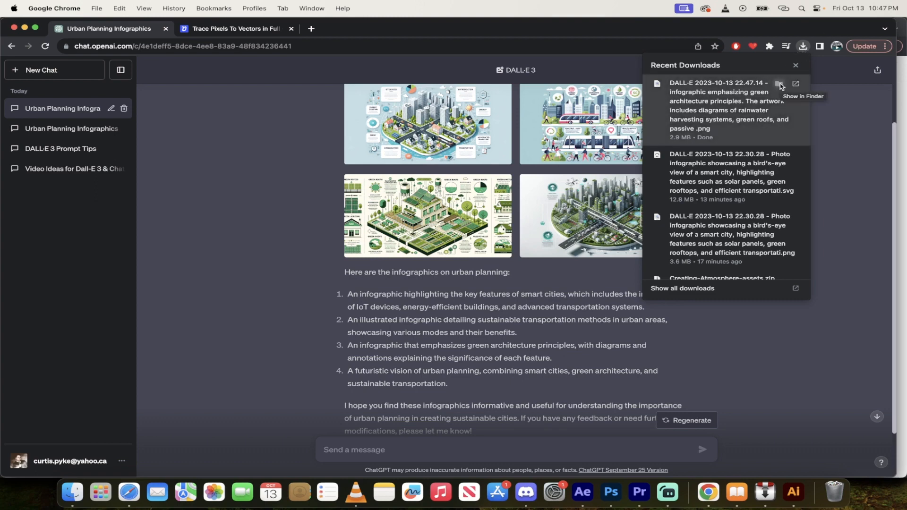
# Reveal the downloaded green architecture PNG in Finder's Downloads folder.
pyautogui.click(796, 84)
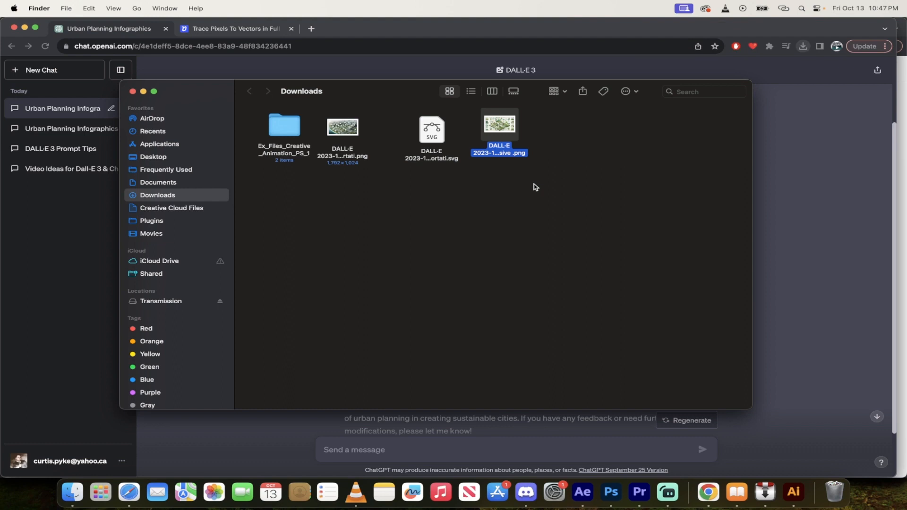
pyautogui.moveTo(499, 186)
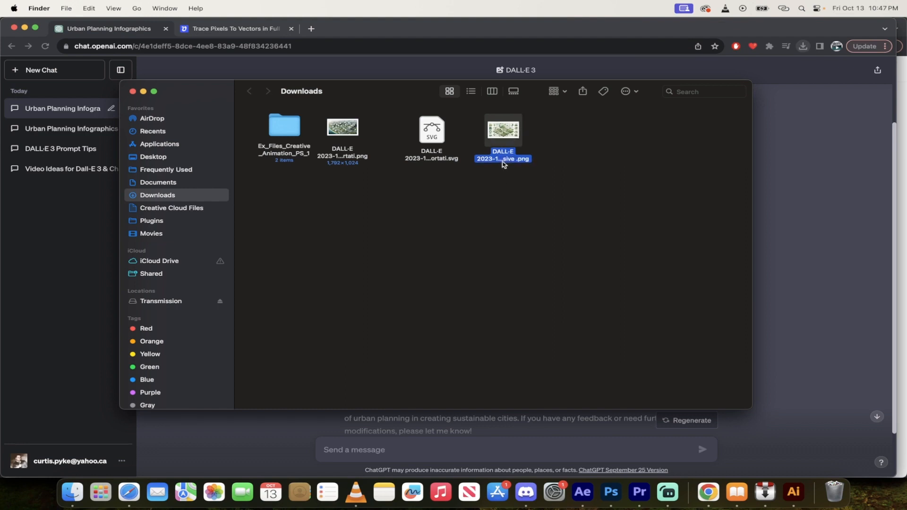
pyautogui.moveTo(525, 181)
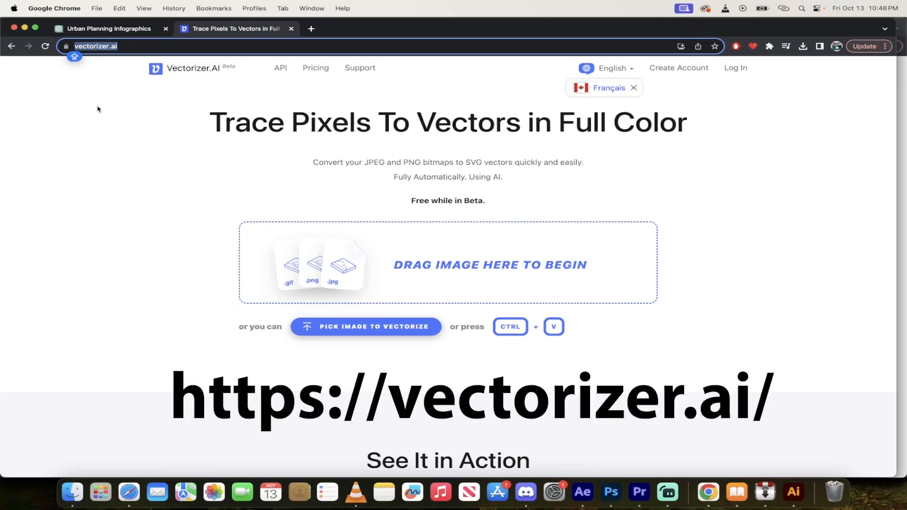
pyautogui.moveTo(124, 52)
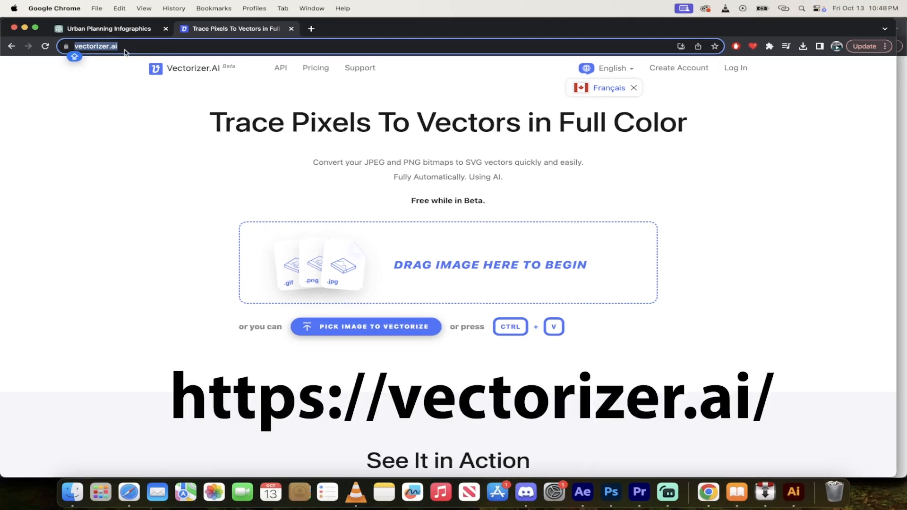
pyautogui.moveTo(479, 219)
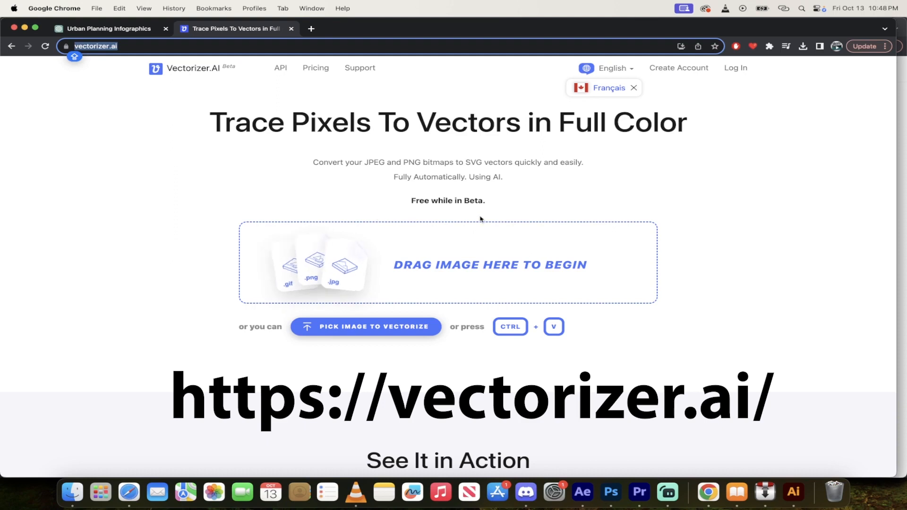
pyautogui.moveTo(97, 470)
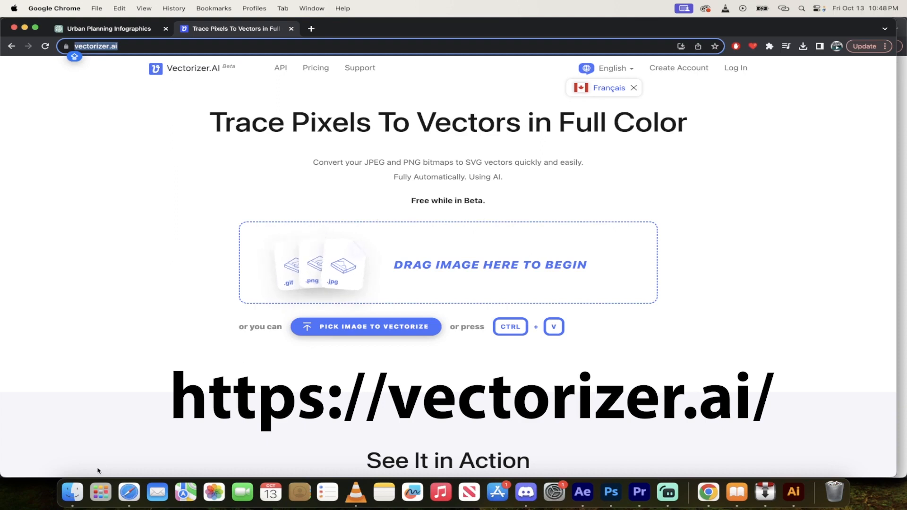
pyautogui.click(71, 492)
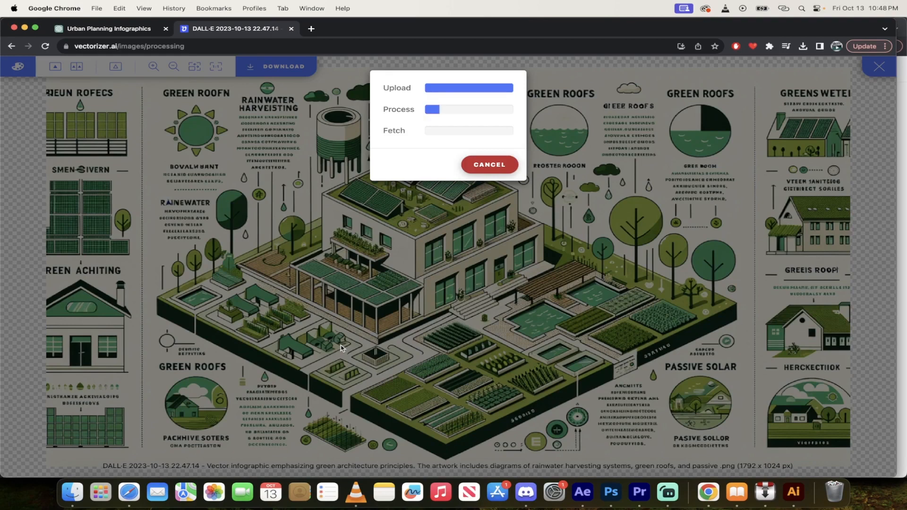
pyautogui.moveTo(445, 167)
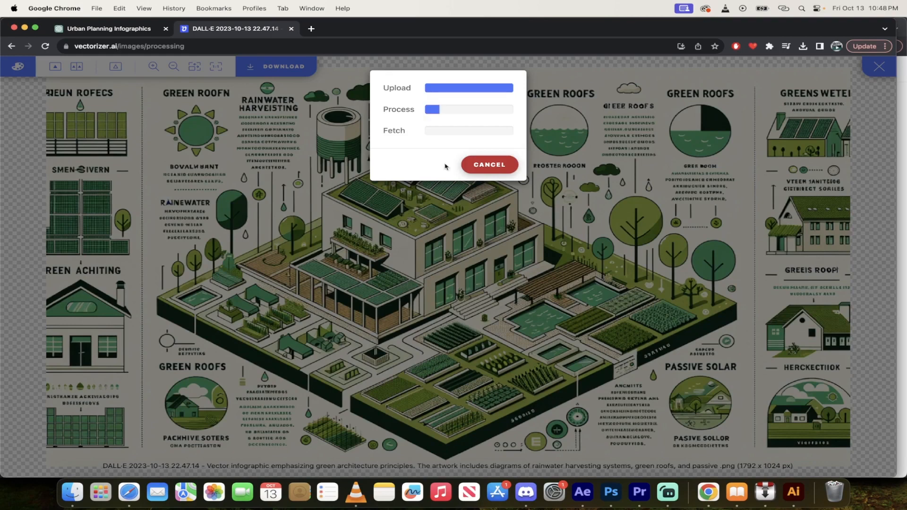
pyautogui.moveTo(427, 171)
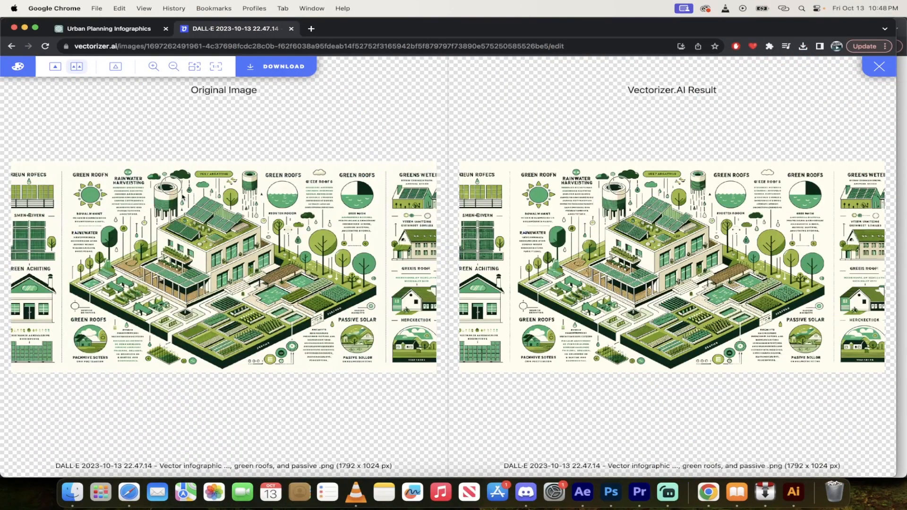
pyautogui.moveTo(614, 202)
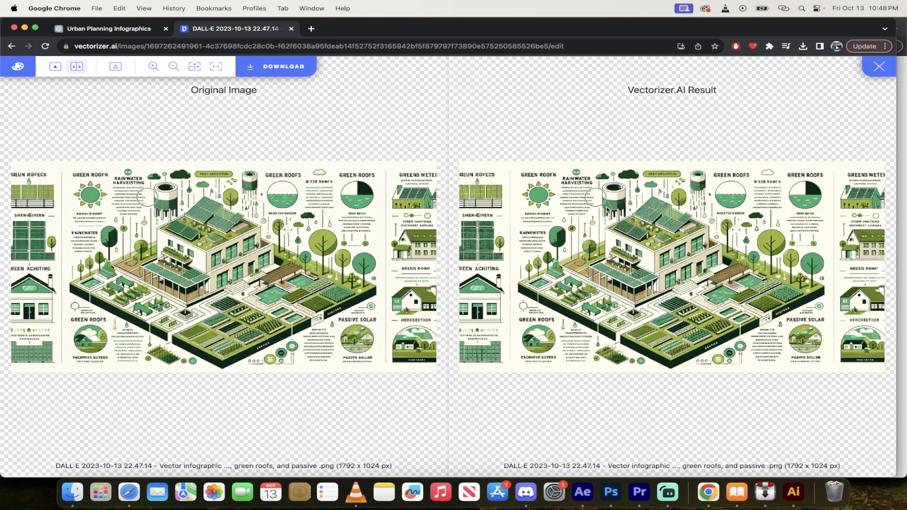
pyautogui.moveTo(55, 67)
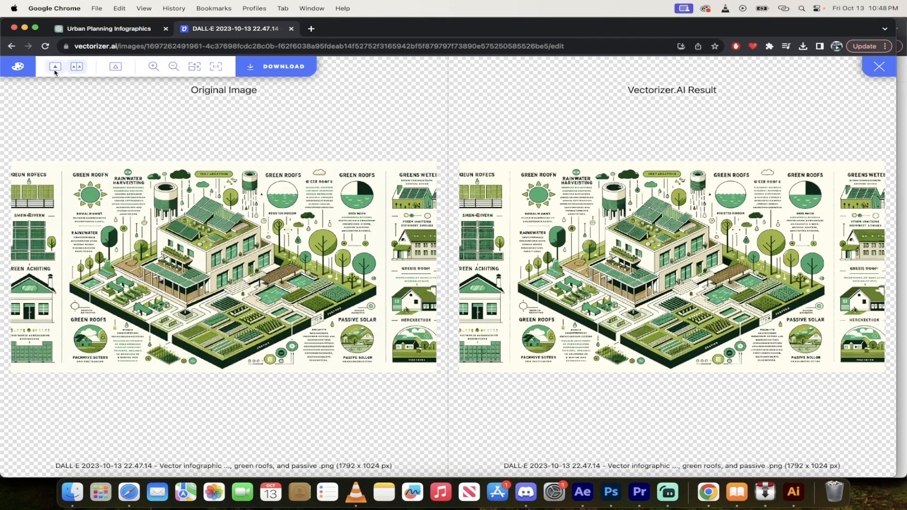
# Inspect the vector result alone, then side by side with the original, zoomed in on detail.
pyautogui.click(154, 66)
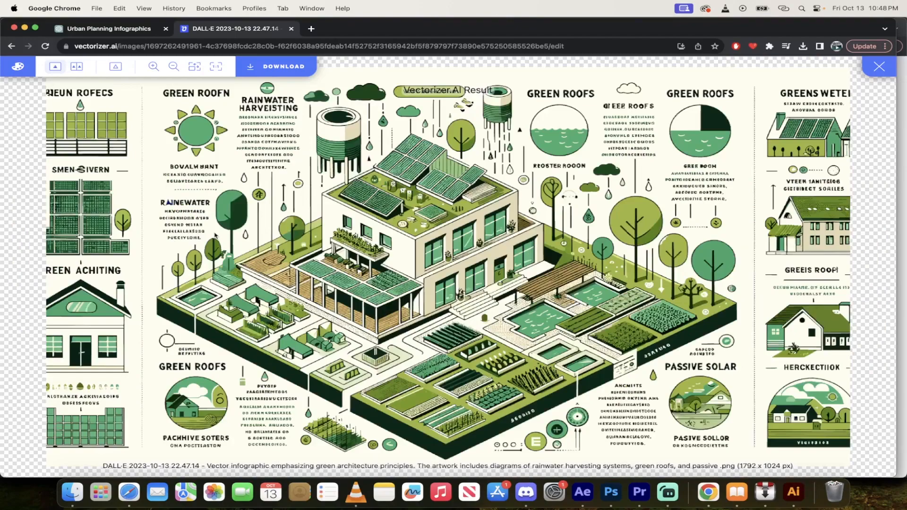
pyautogui.click(173, 66)
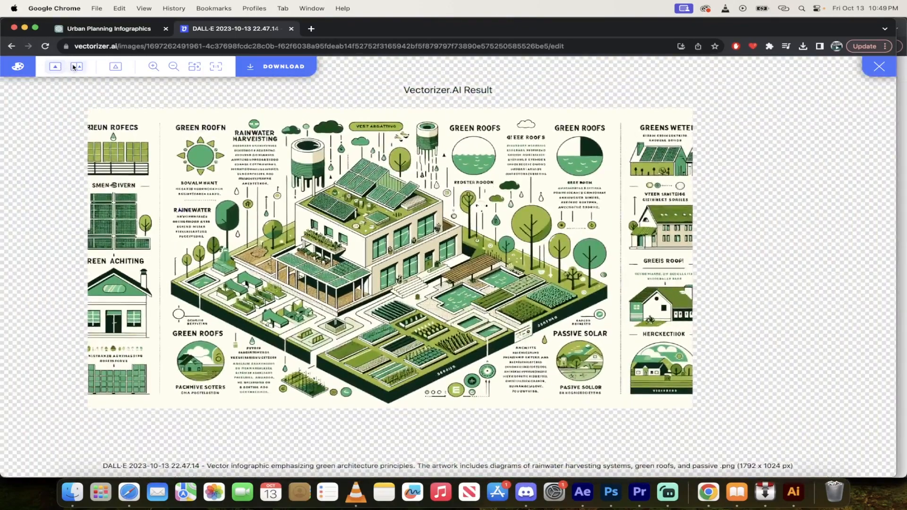
pyautogui.click(77, 66)
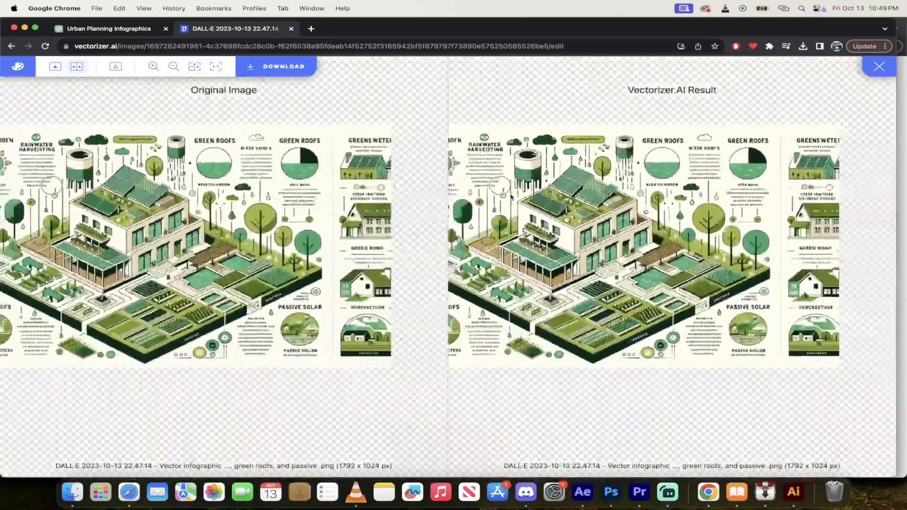
pyautogui.click(153, 66)
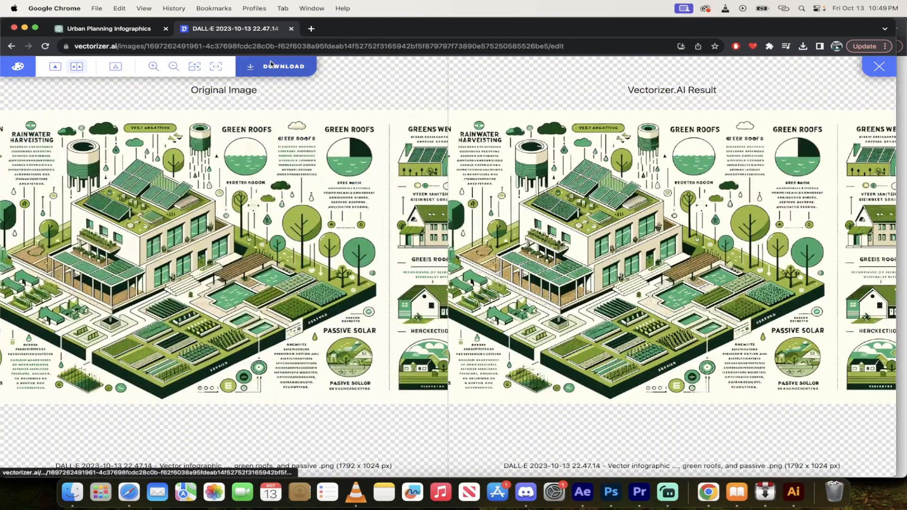
pyautogui.moveTo(271, 65)
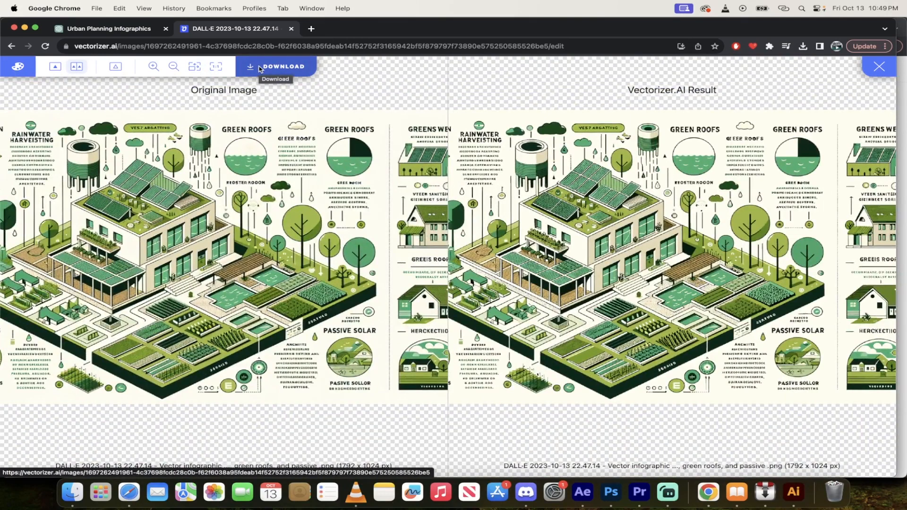
# Download the traced green architecture infographic as an SVG file.
pyautogui.click(274, 66)
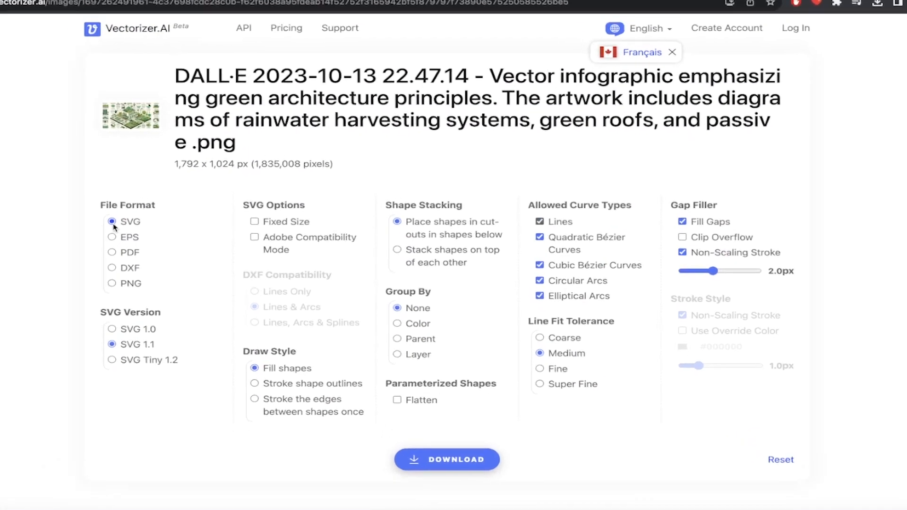
pyautogui.scroll(-3)
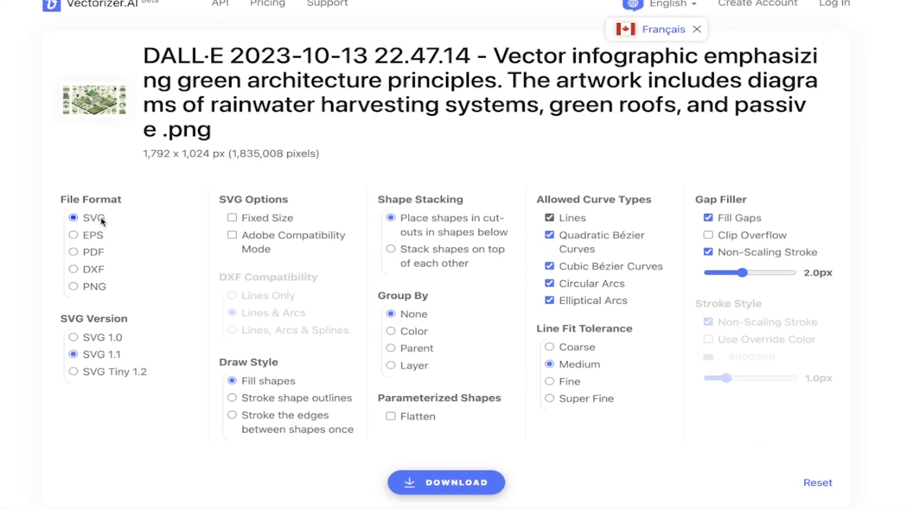
pyautogui.moveTo(303, 418)
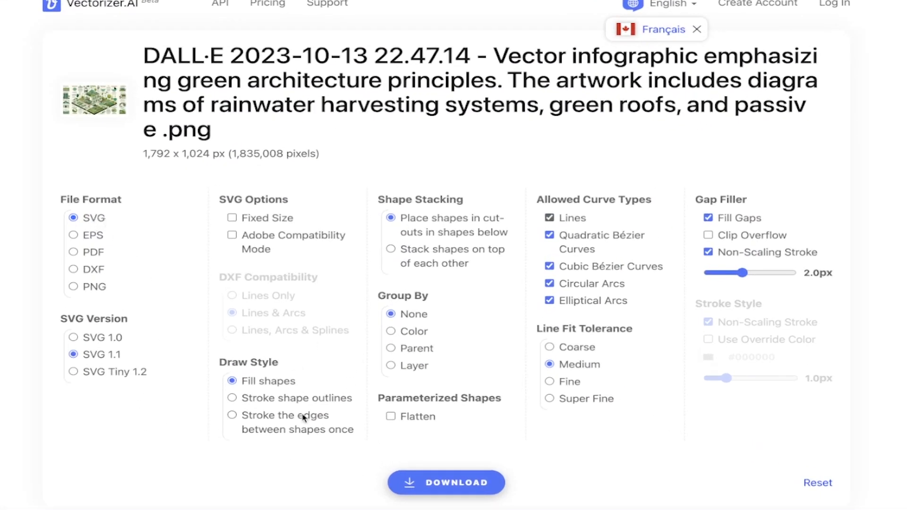
pyautogui.scroll(-3)
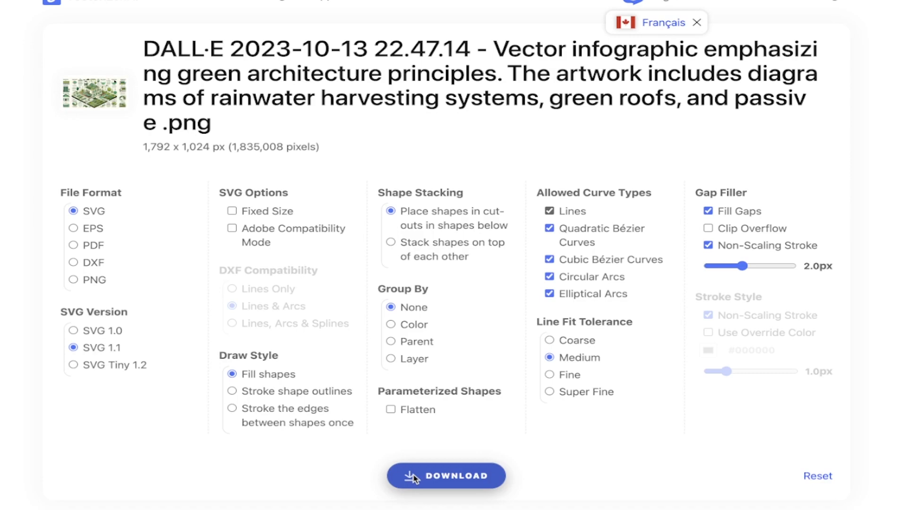
pyautogui.click(445, 476)
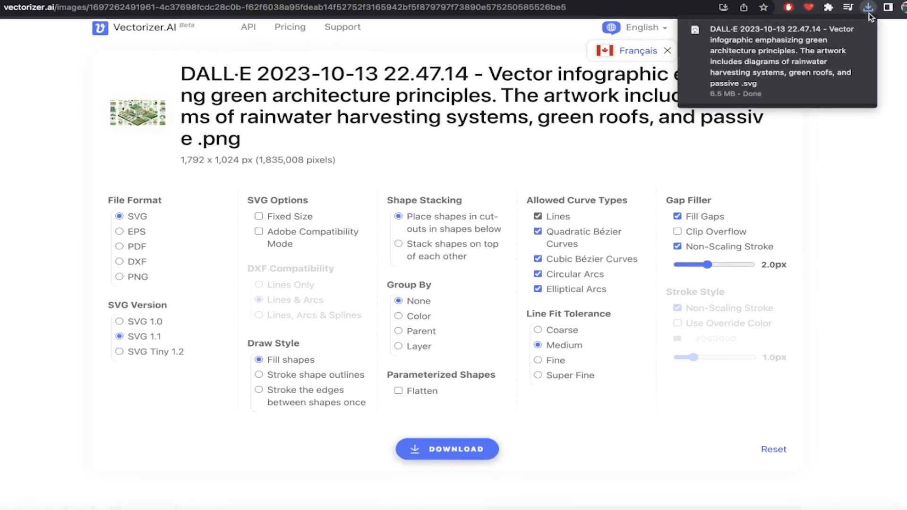
# Reveal the downloaded SVG in Finder, then switch to Adobe Illustrator.
pyautogui.click(803, 46)
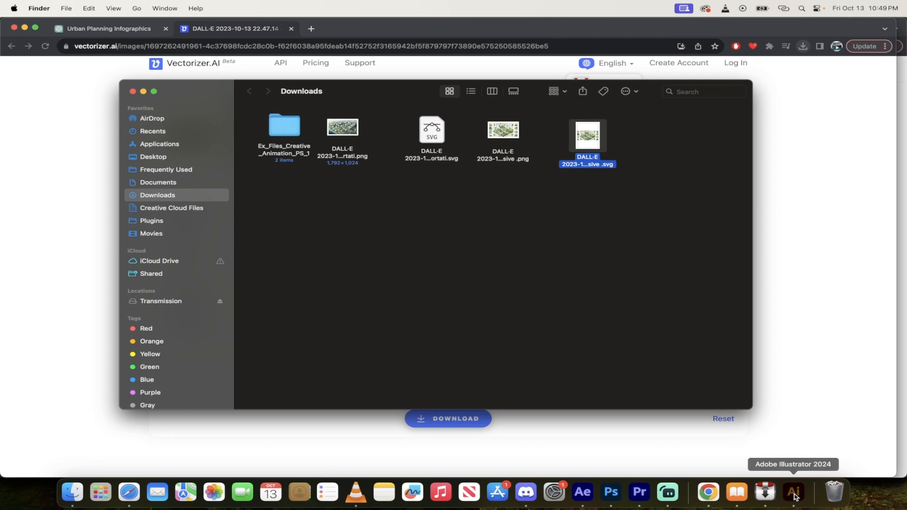
pyautogui.click(792, 492)
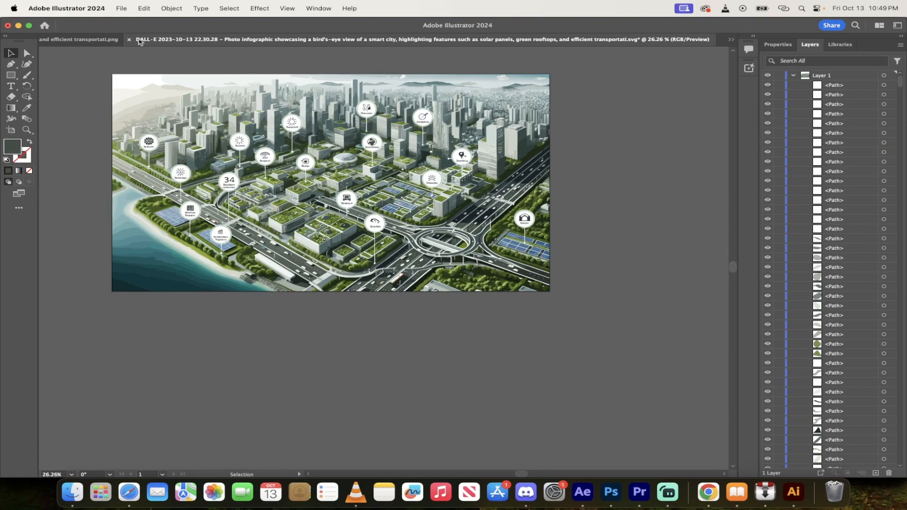
# Bring the green architecture SVG into Illustrator and expand Layer 1 to list its editable paths.
pyautogui.click(78, 39)
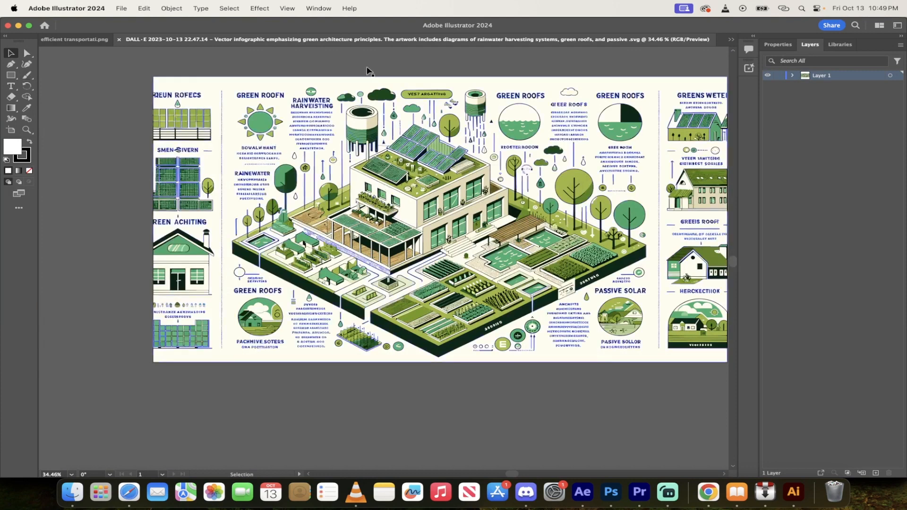
pyautogui.click(792, 76)
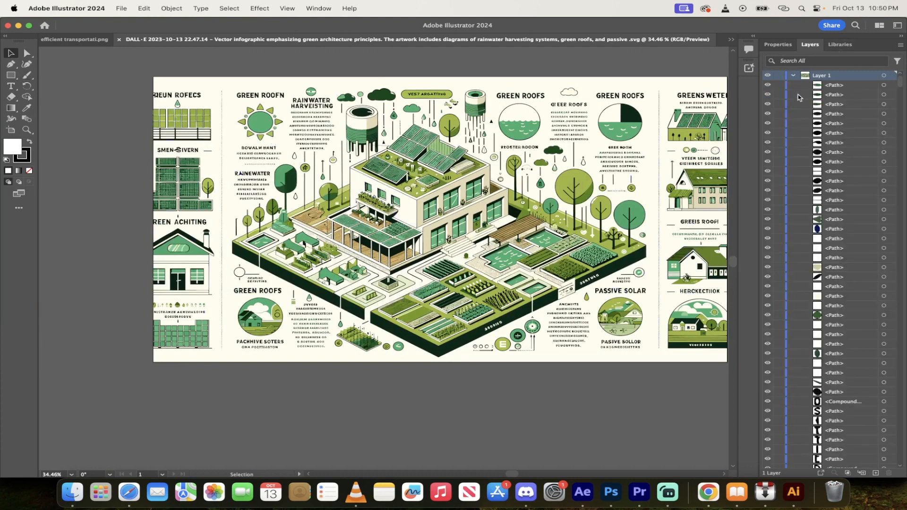